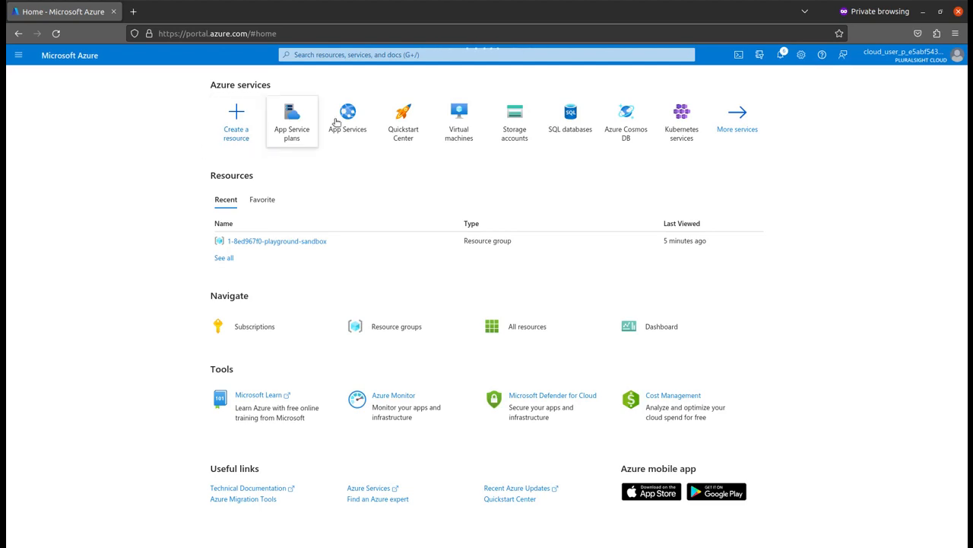
# Go to App Service plans and start creating a new plan.
pyautogui.click(292, 122)
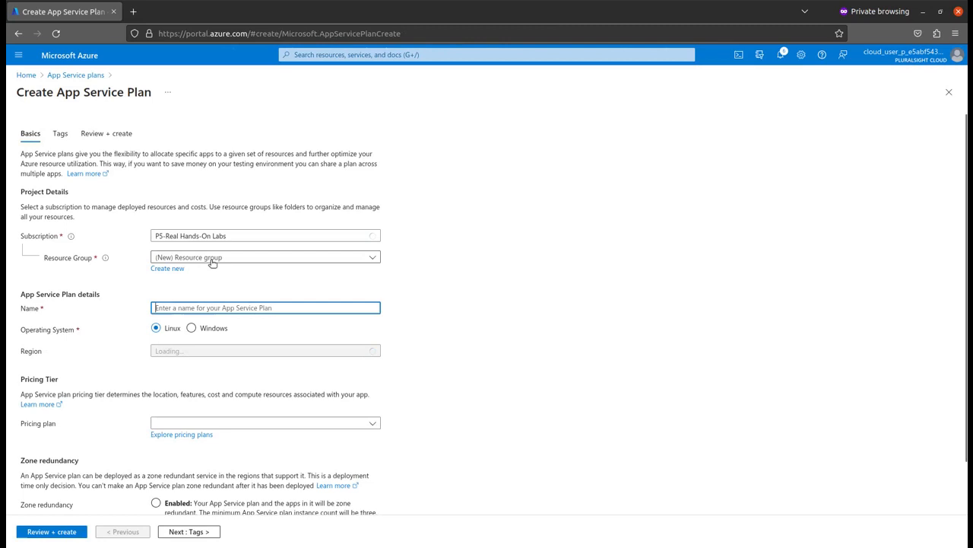
# Fill plan basics: sandbox resource group, name devpan, East Asia region, Free F1 pricing tier.
pyautogui.click(265, 257)
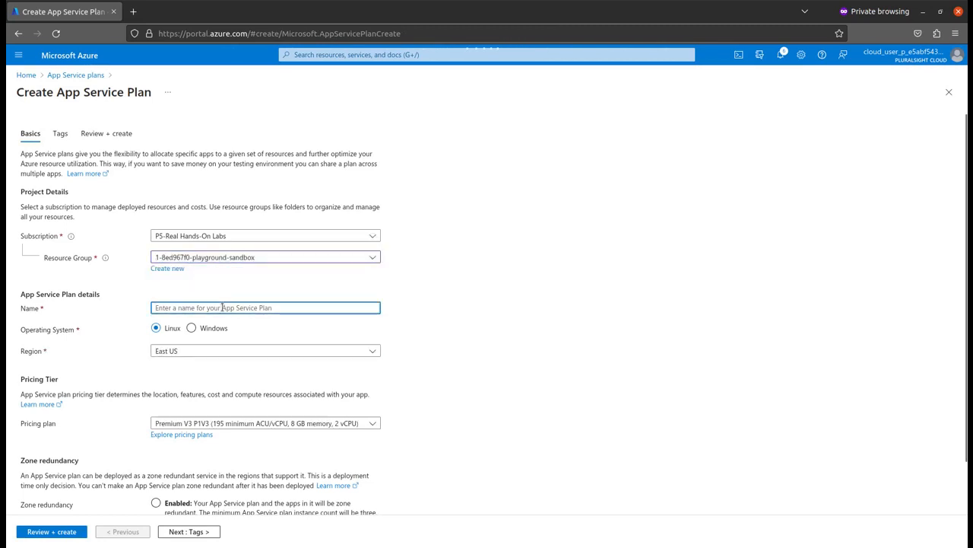
pyautogui.write('devpan')
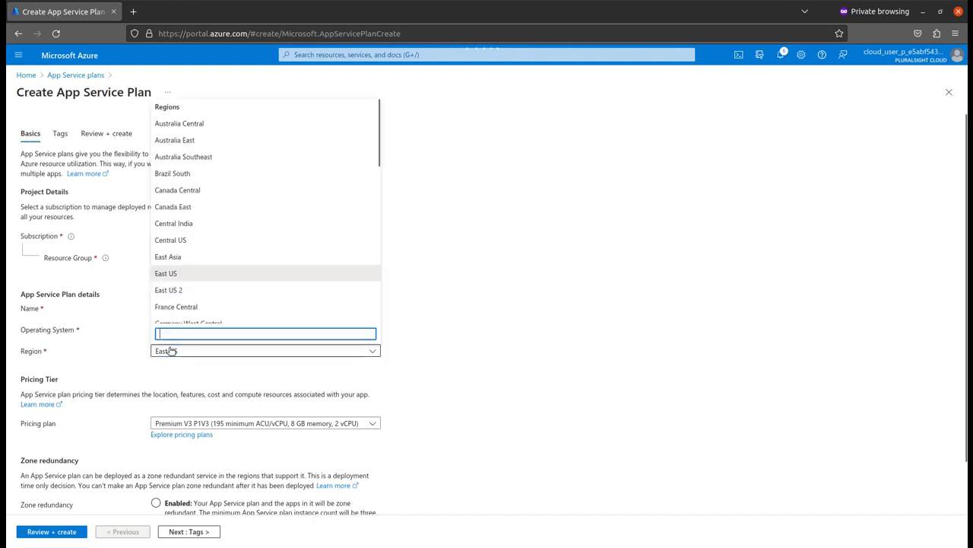
pyautogui.click(167, 255)
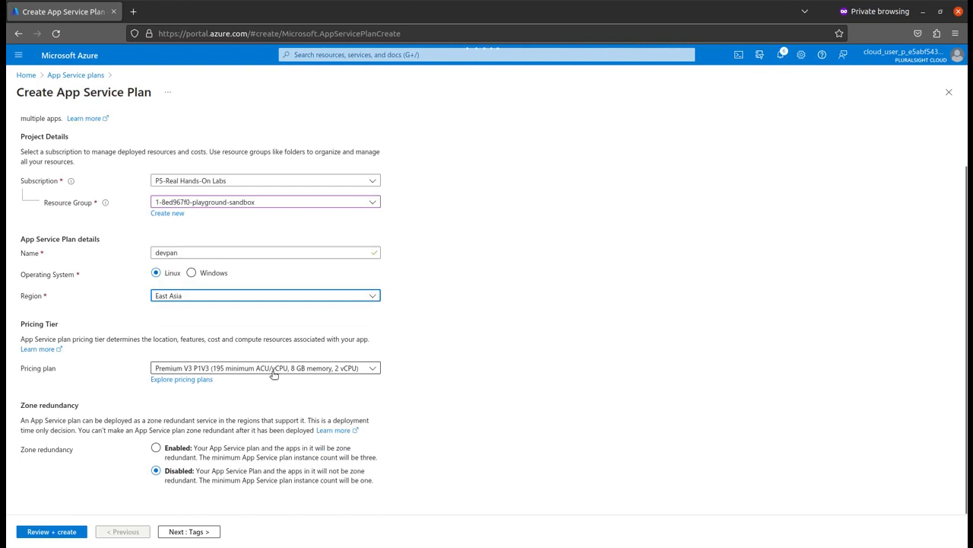
pyautogui.click(264, 366)
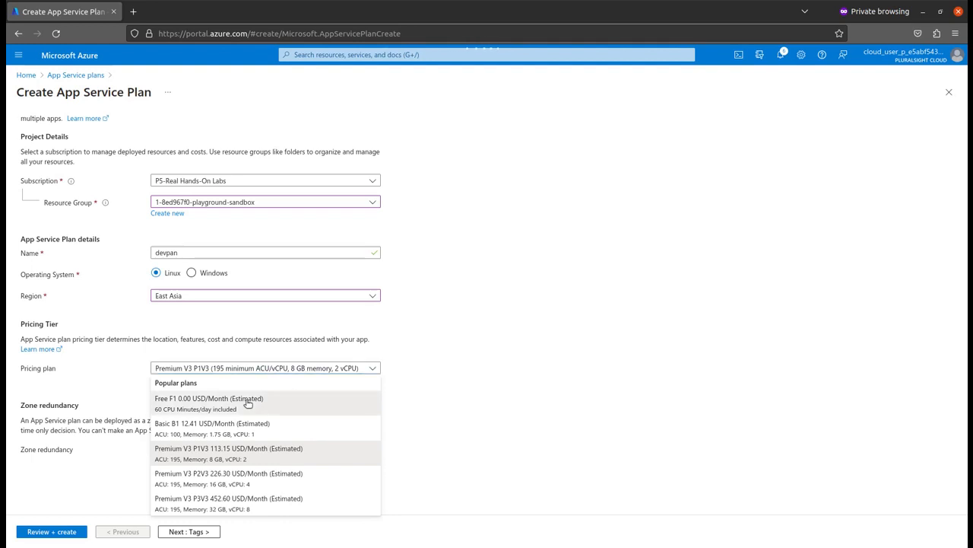
pyautogui.click(209, 403)
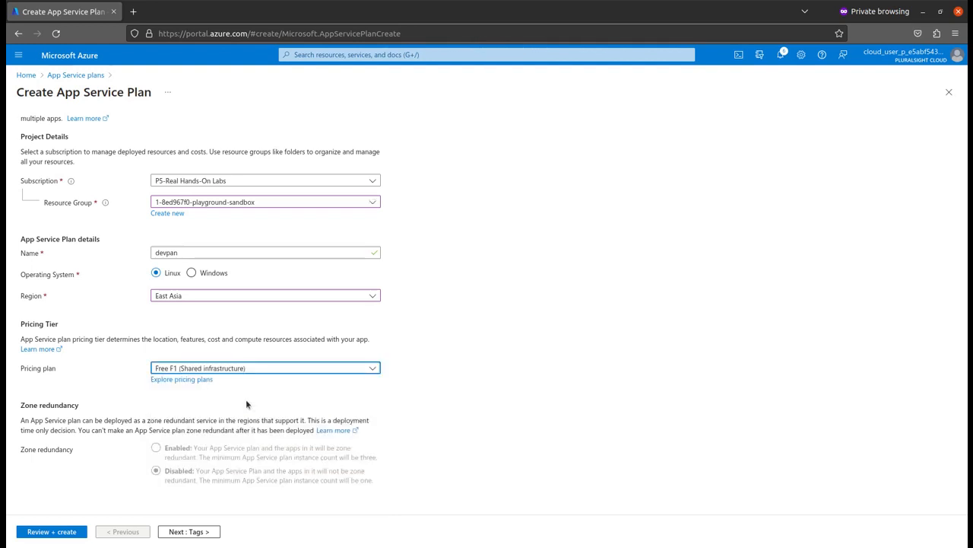
pyautogui.click(189, 531)
pyautogui.write('env')
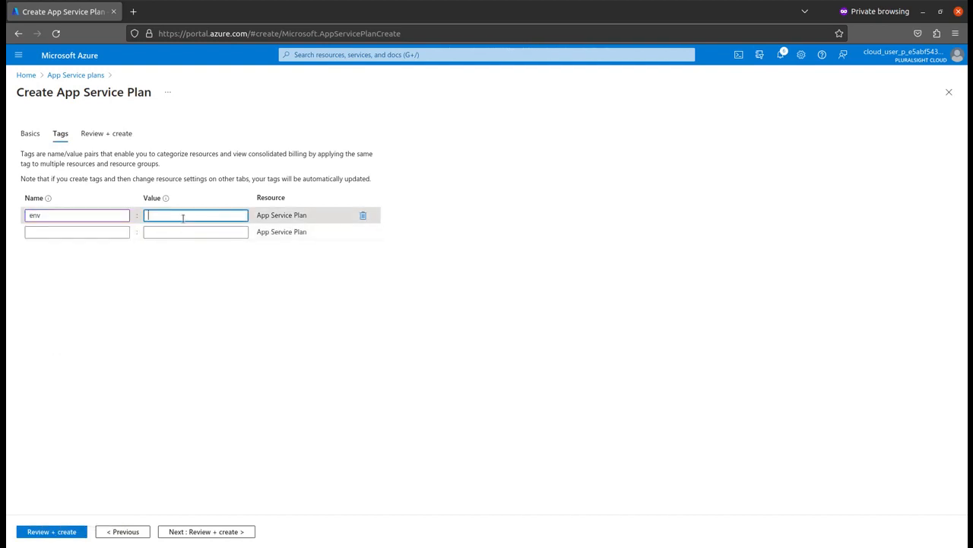
# Add the env: dev tag, review the settings and create the devpan plan.
pyautogui.write('dev')
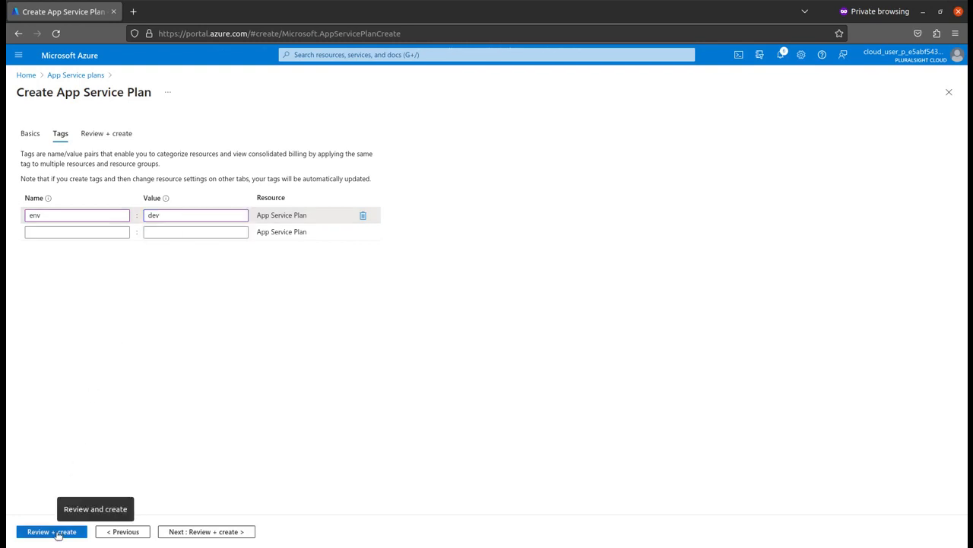
pyautogui.click(52, 531)
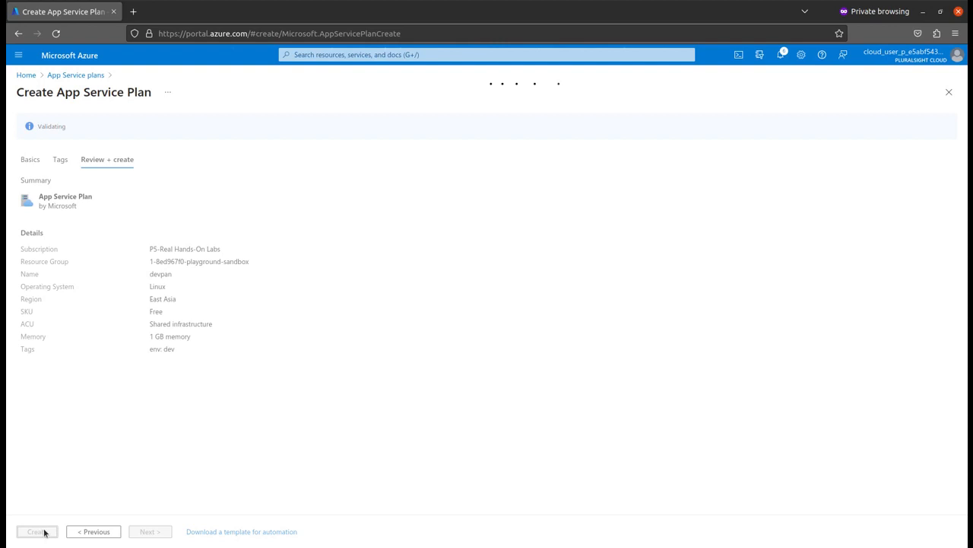
pyautogui.click(36, 531)
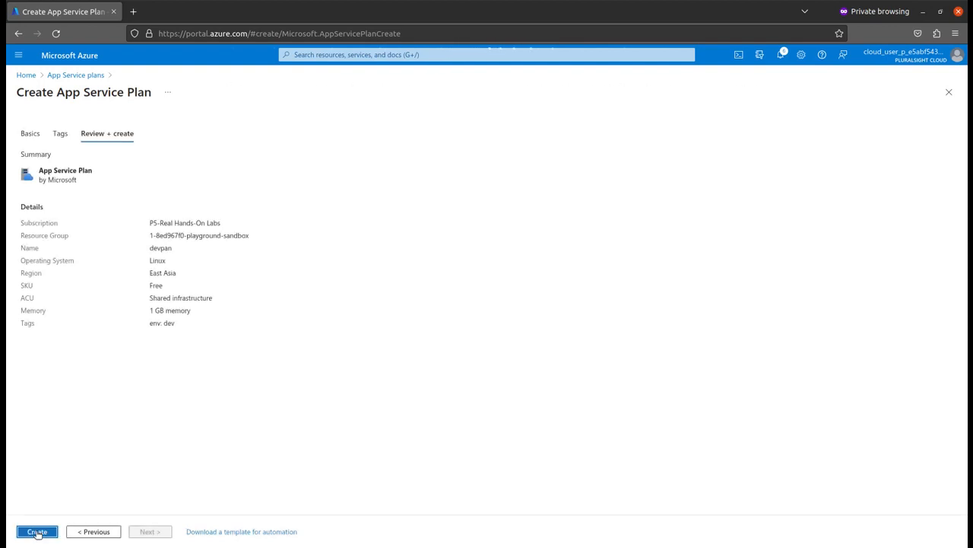
pyautogui.click(37, 531)
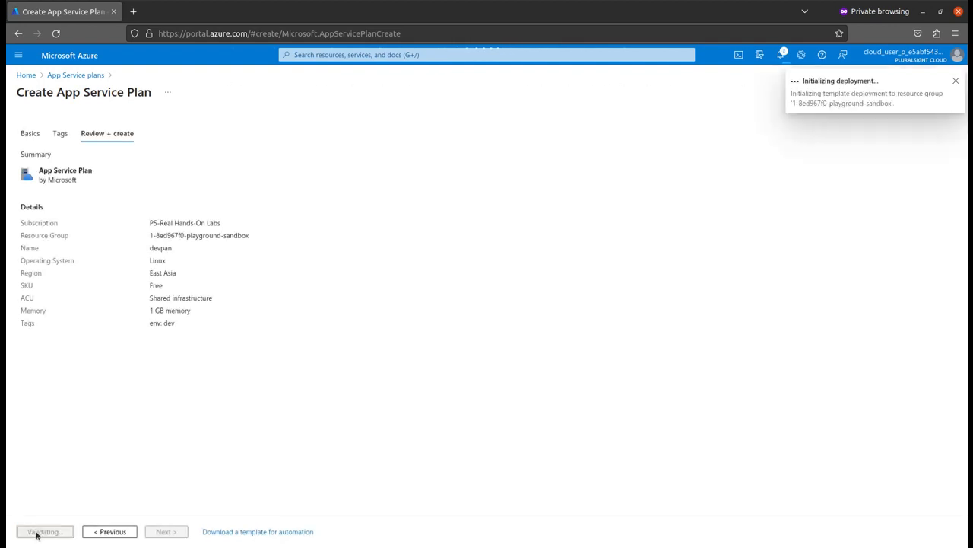
# Search the portal for 'app' and go to the App Services list.
pyautogui.click(42, 531)
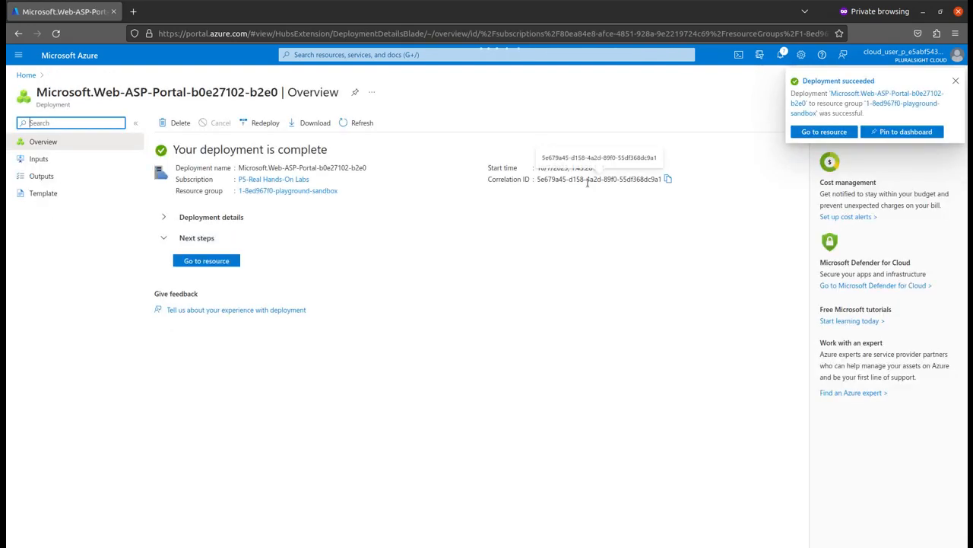
pyautogui.moveTo(539, 206)
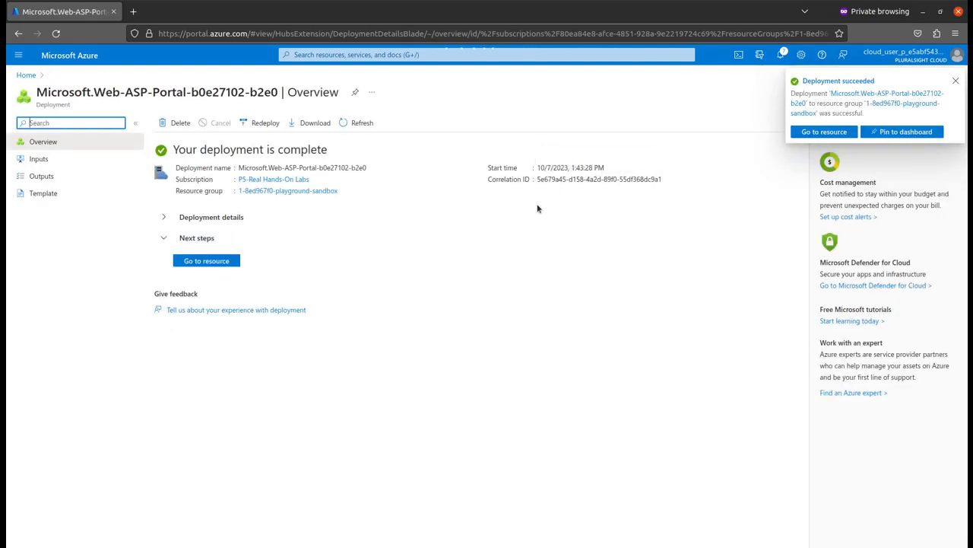
pyautogui.click(955, 81)
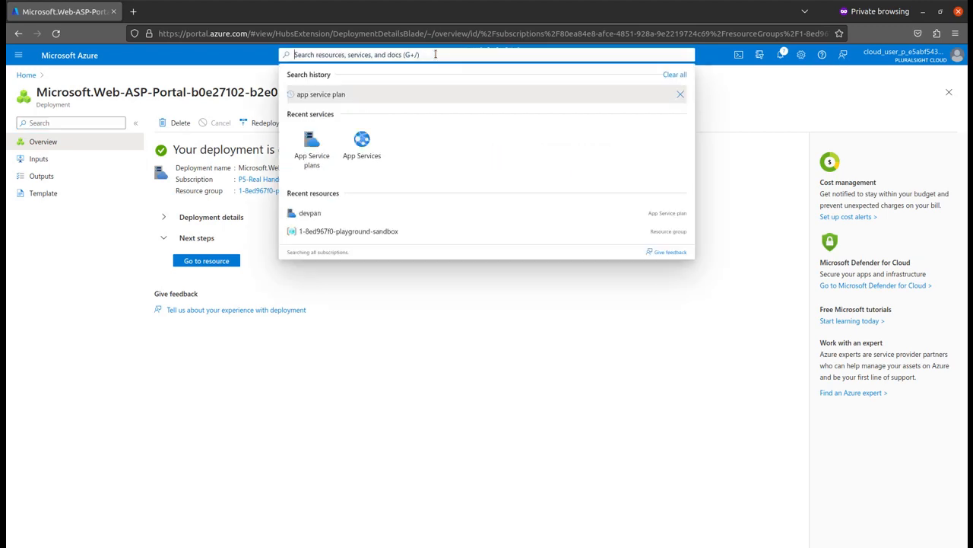
pyautogui.write('app')
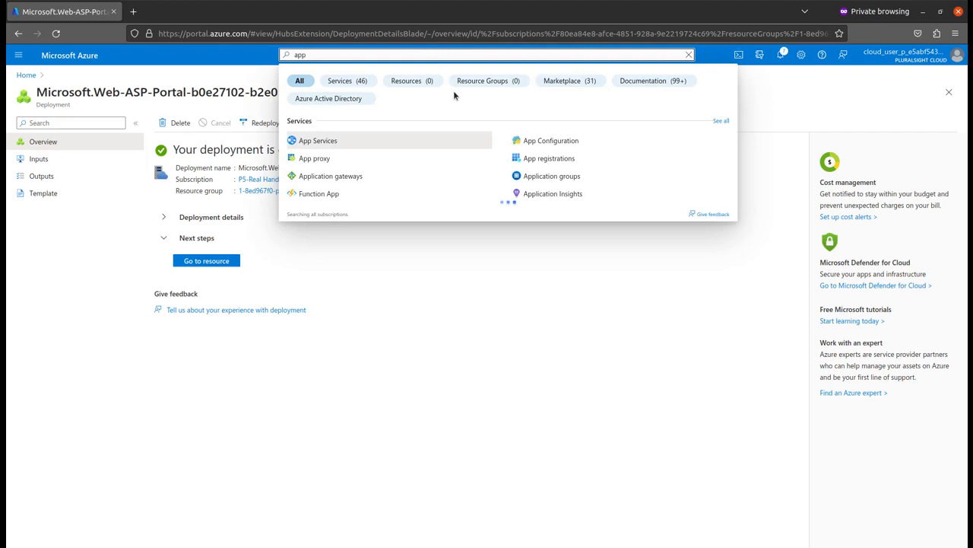
pyautogui.click(318, 139)
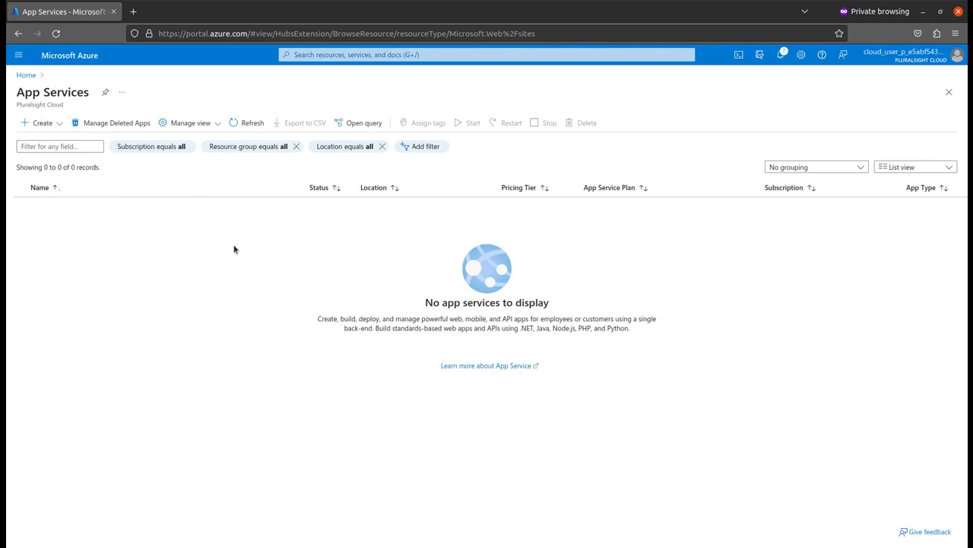
# Start a web app named simulatedacb as a Docker container in East Asia, sandbox resource group.
pyautogui.click(39, 121)
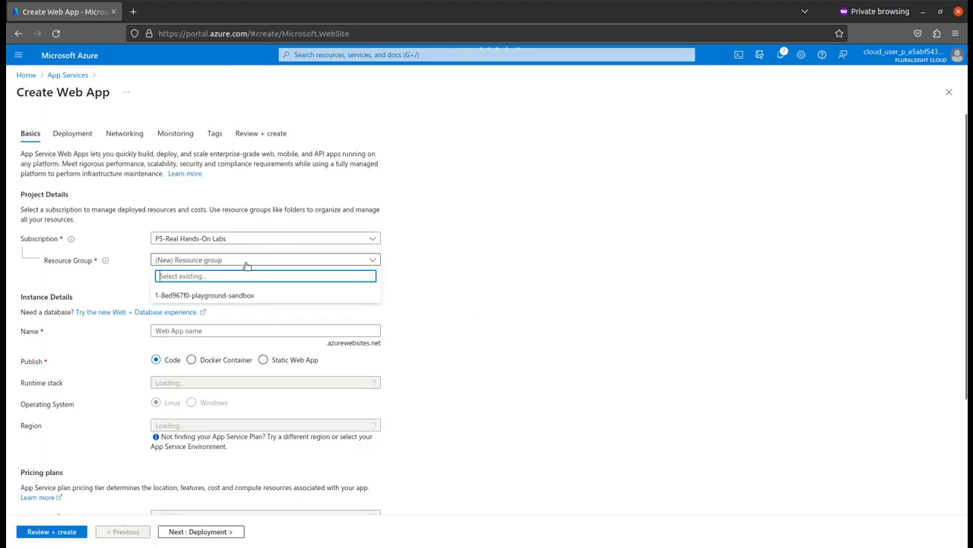
pyautogui.click(203, 295)
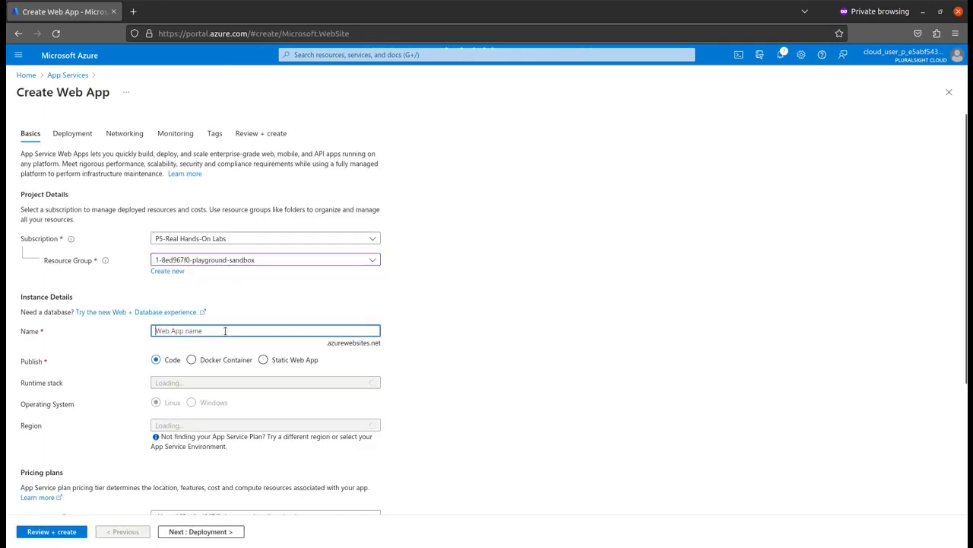
pyautogui.write('simulatedacb')
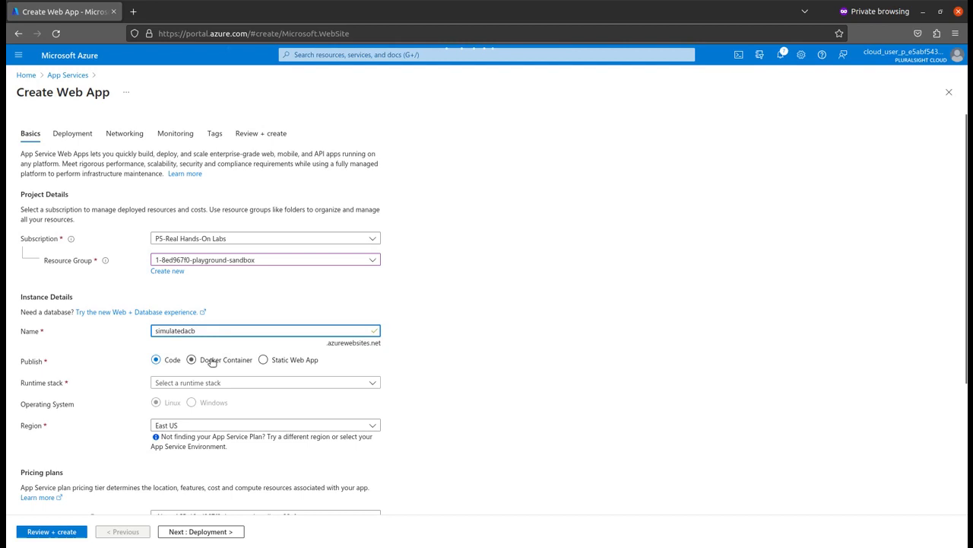
pyautogui.click(191, 359)
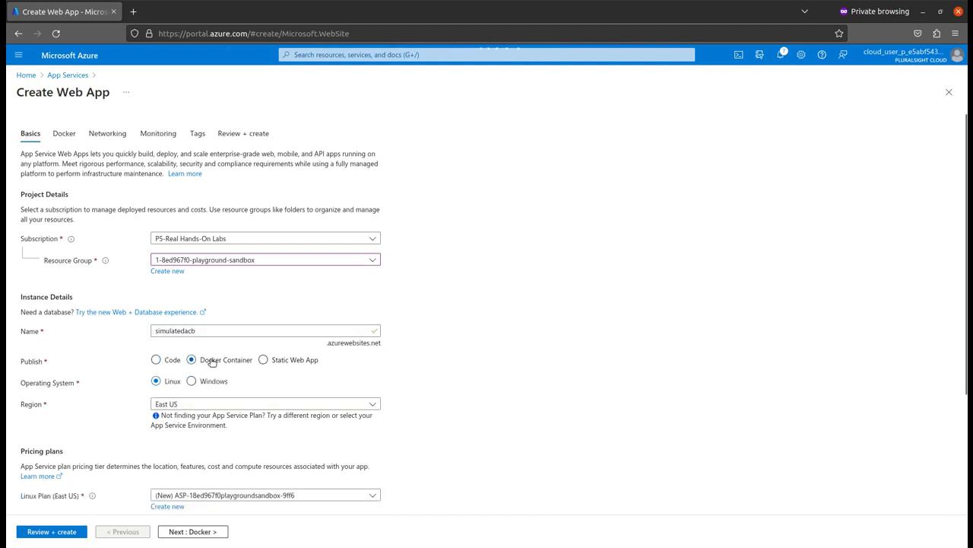
pyautogui.click(265, 405)
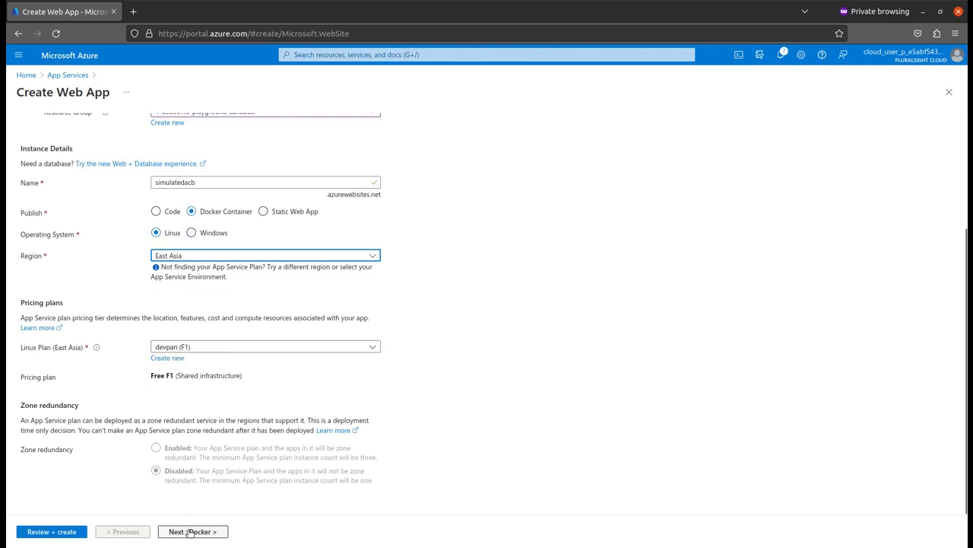
# Keep default Docker, networking and monitoring settings and tag the web app env: dev.
pyautogui.click(191, 531)
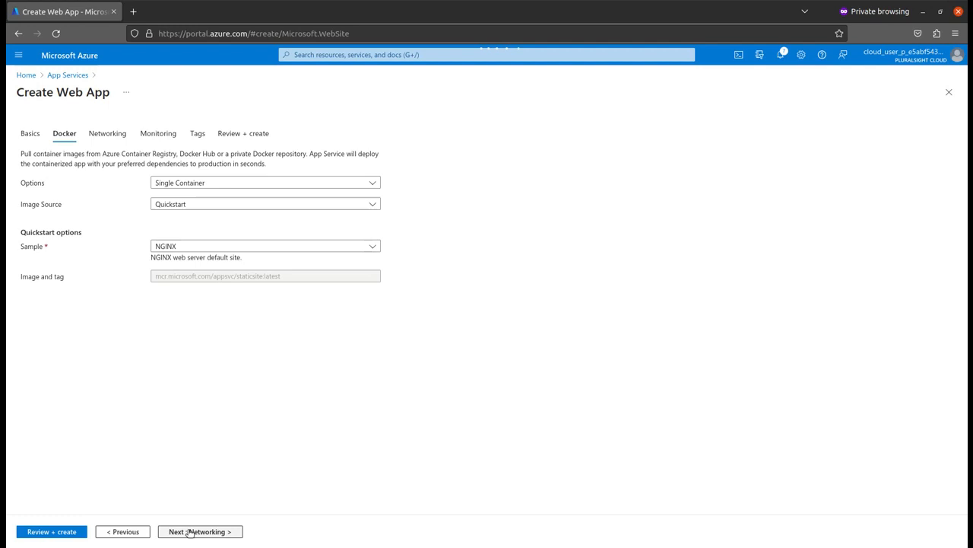
pyautogui.click(199, 531)
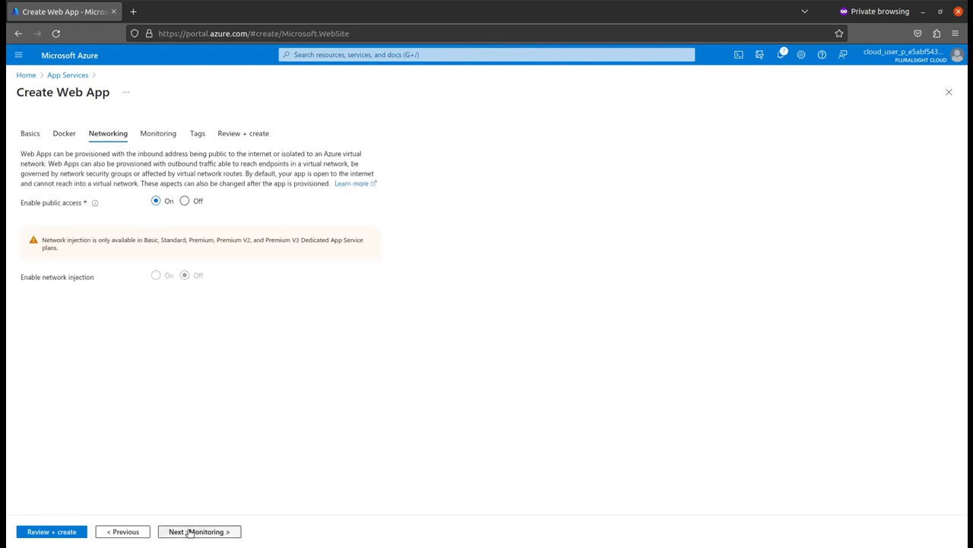
pyautogui.click(198, 531)
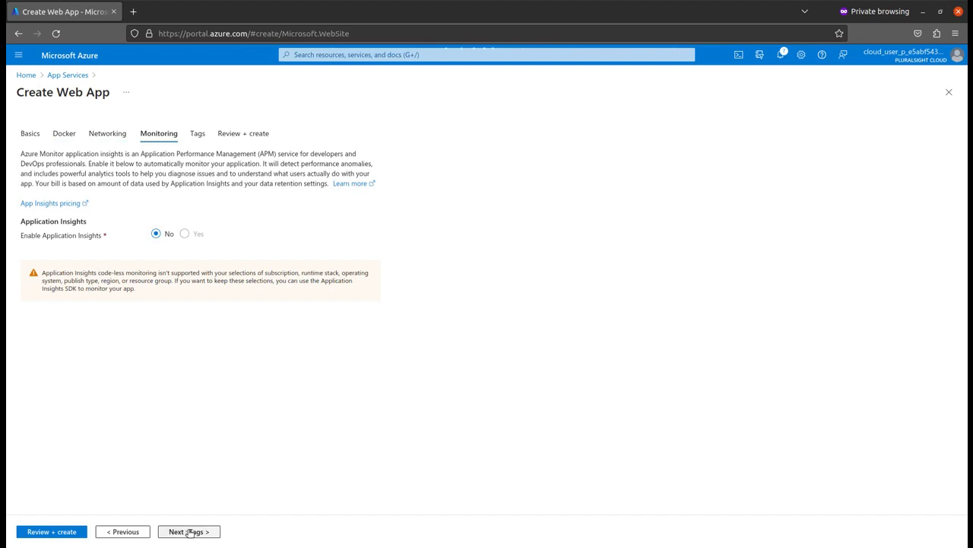
pyautogui.click(188, 531)
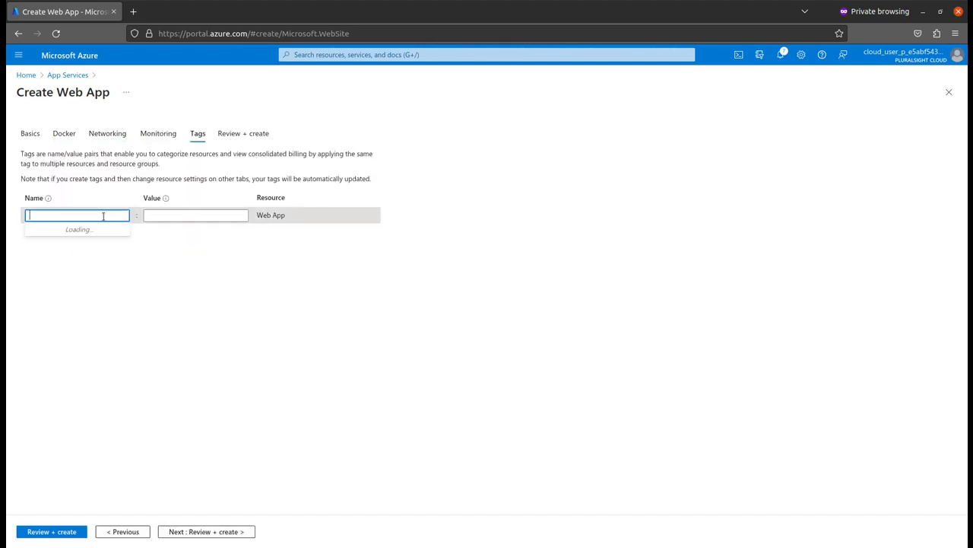
pyautogui.write('env')
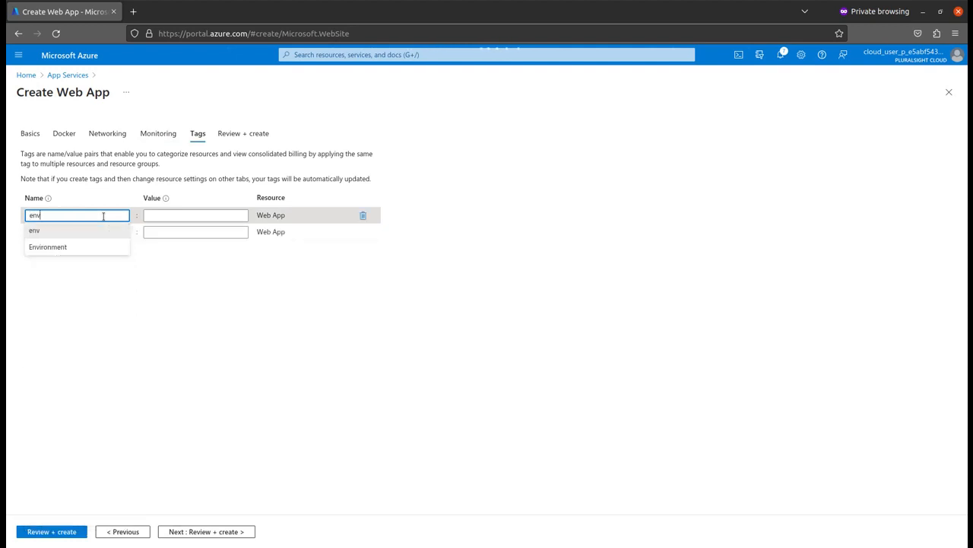
pyautogui.write('dev')
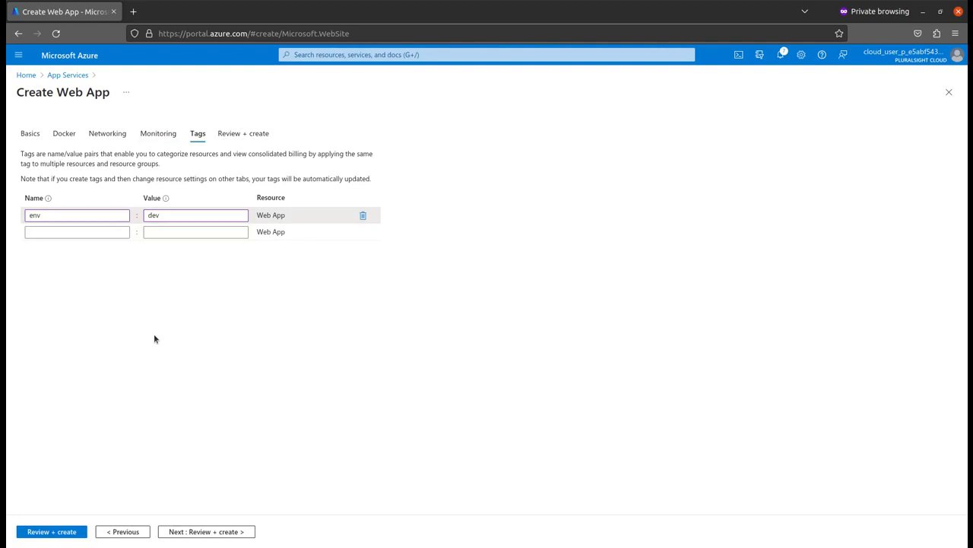
# Review, validate and create the simulatedacb web app, waiting for deployment.
pyautogui.click(52, 531)
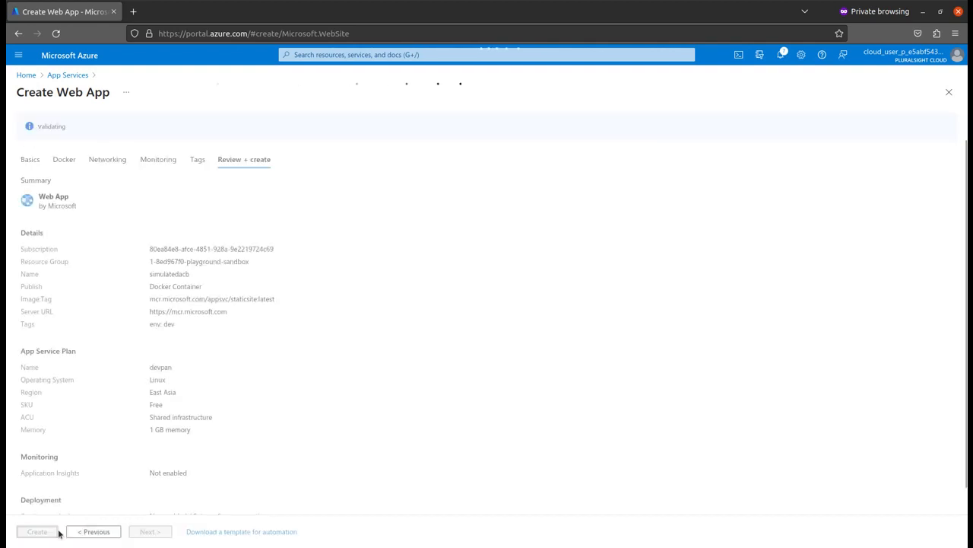
pyautogui.click(37, 530)
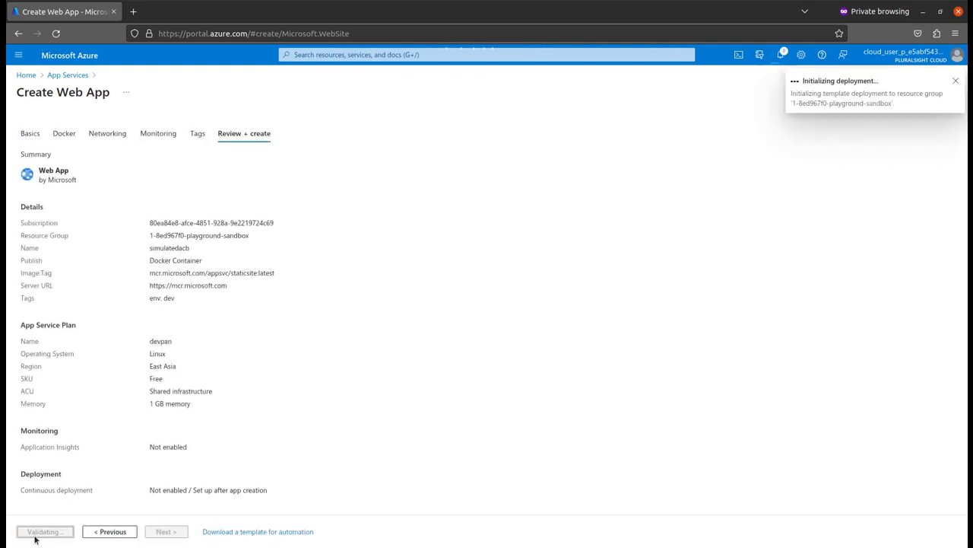
pyautogui.click(43, 531)
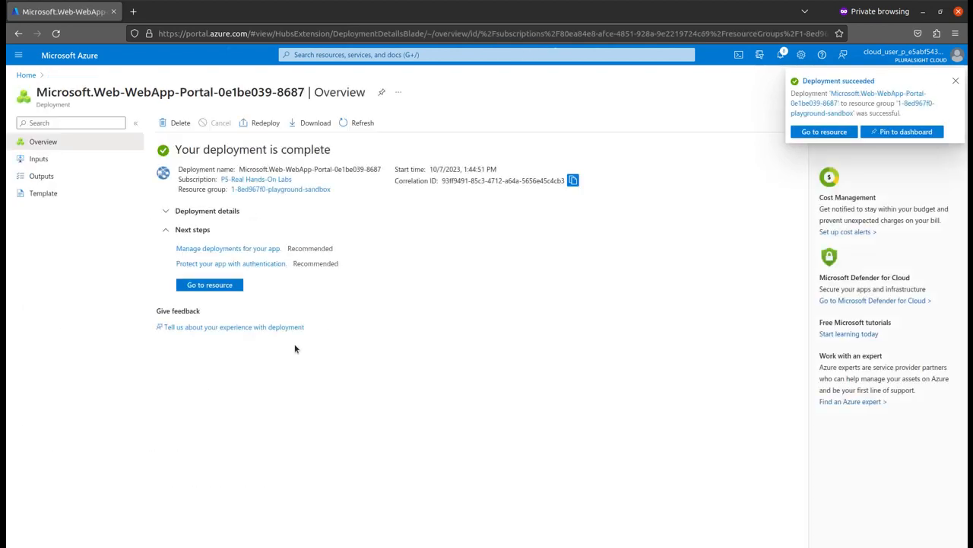
# Go to the simulatedacb resource and its Deployment Center.
pyautogui.click(209, 285)
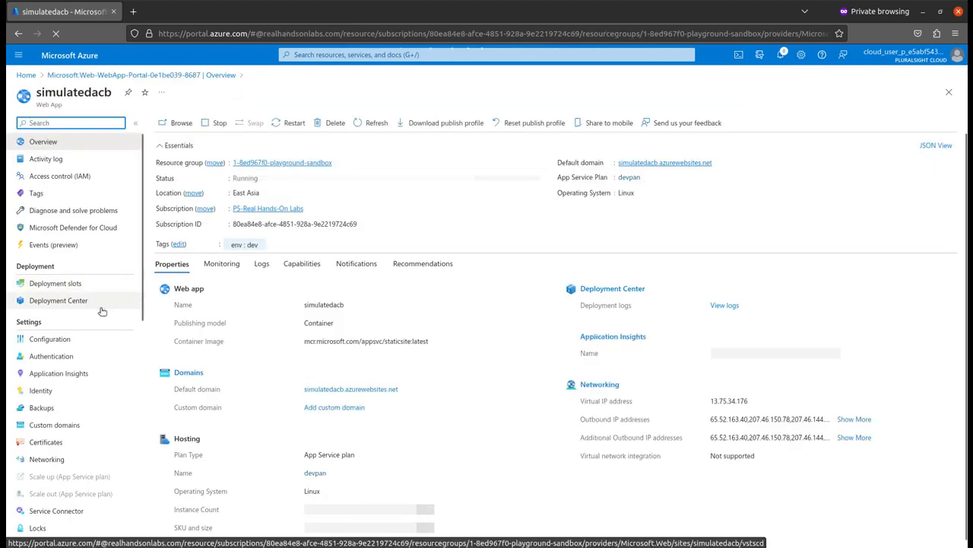
pyautogui.click(57, 299)
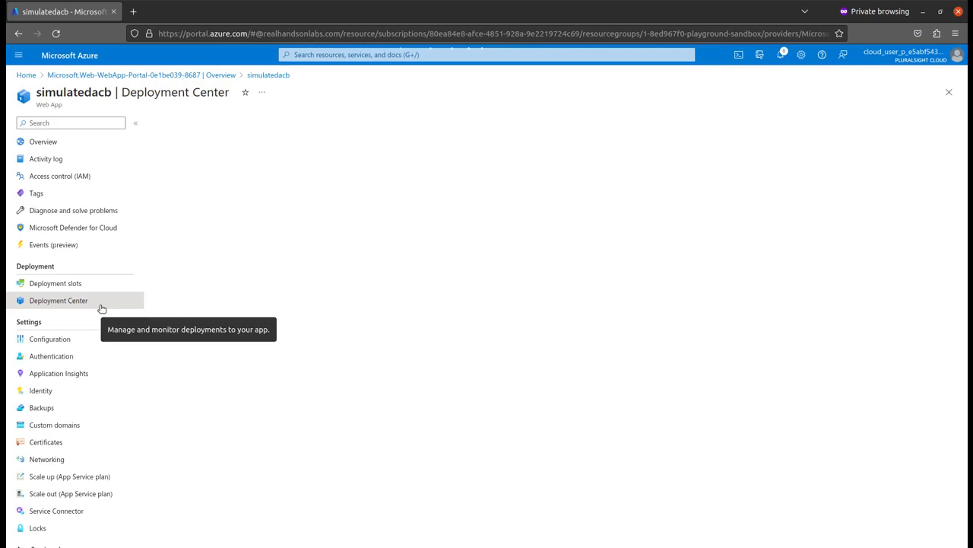
pyautogui.click(58, 300)
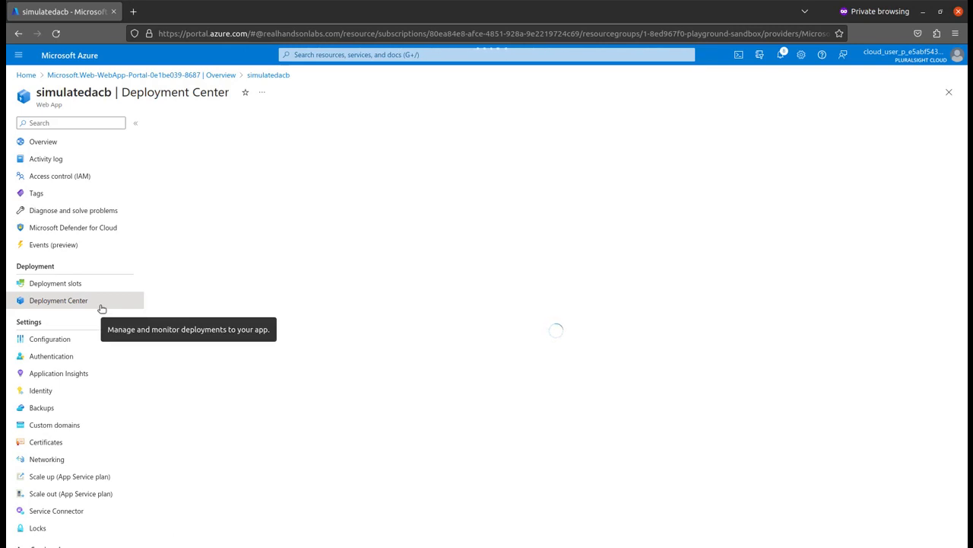
pyautogui.click(58, 299)
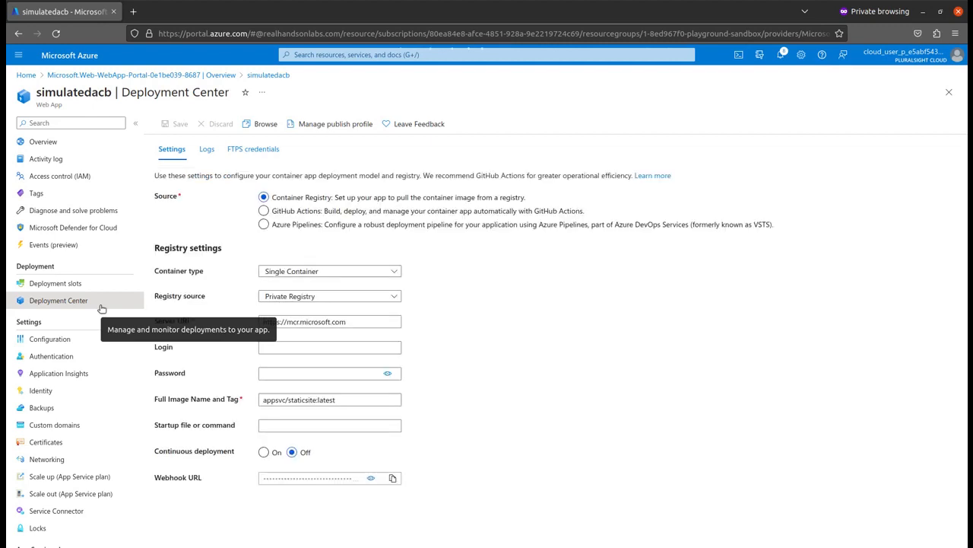
# Set container type Docker Compose (Preview) with Docker Hub as registry source.
pyautogui.click(328, 271)
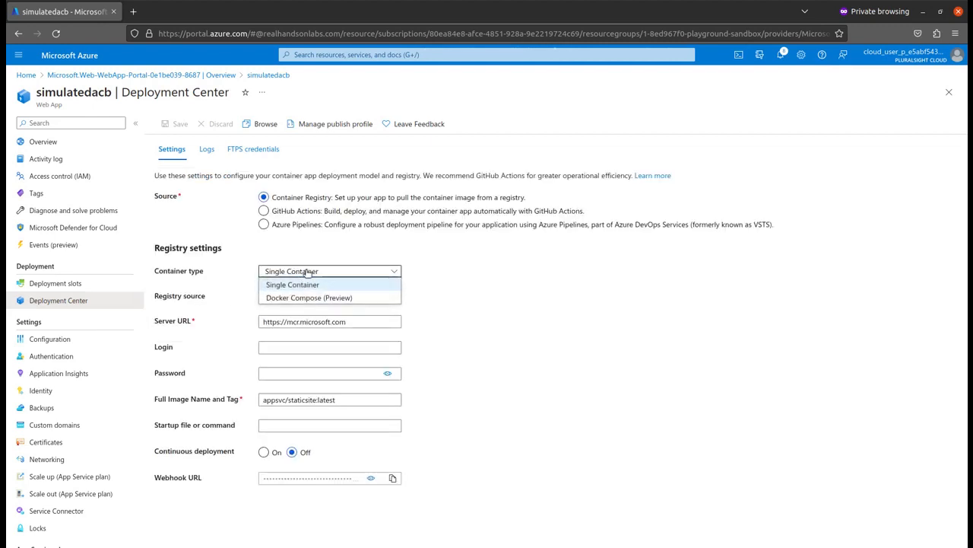
pyautogui.click(309, 297)
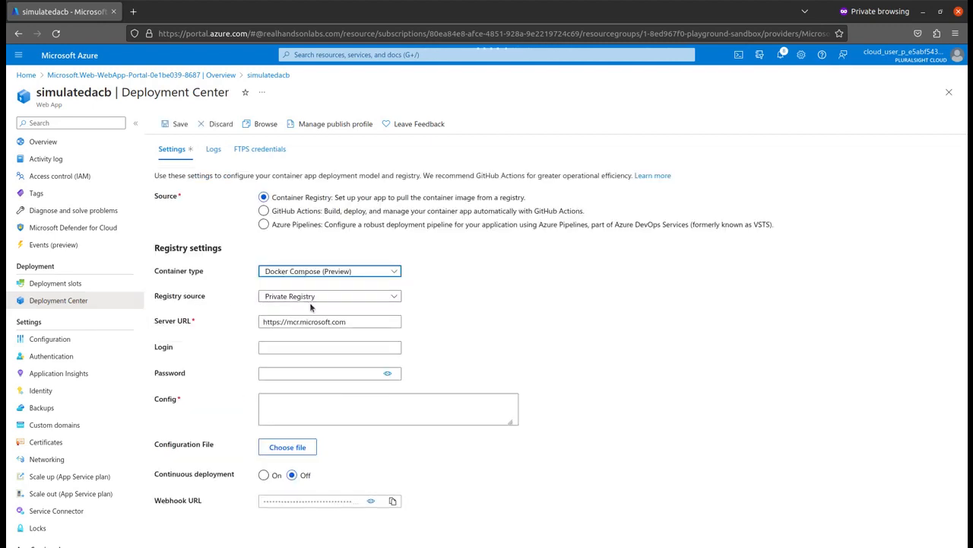
pyautogui.click(328, 295)
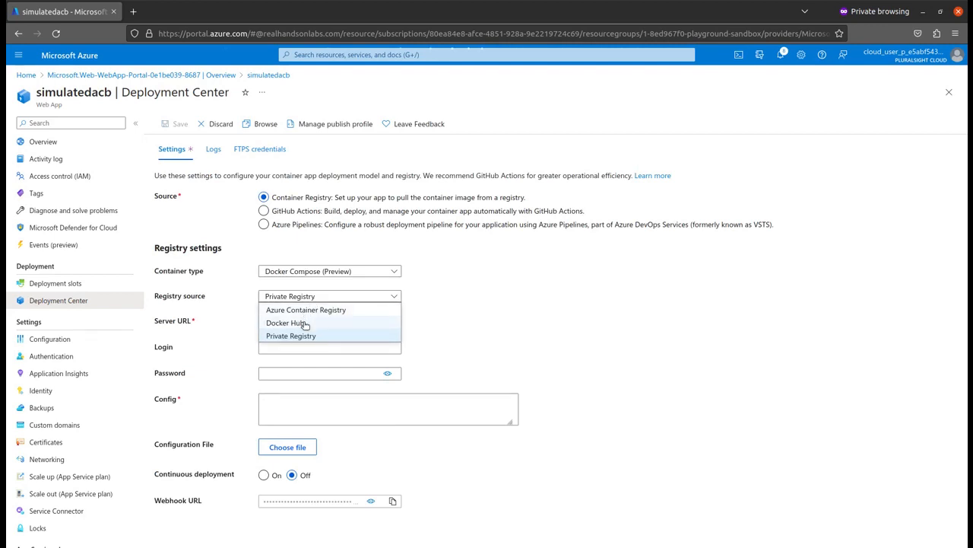
pyautogui.click(287, 322)
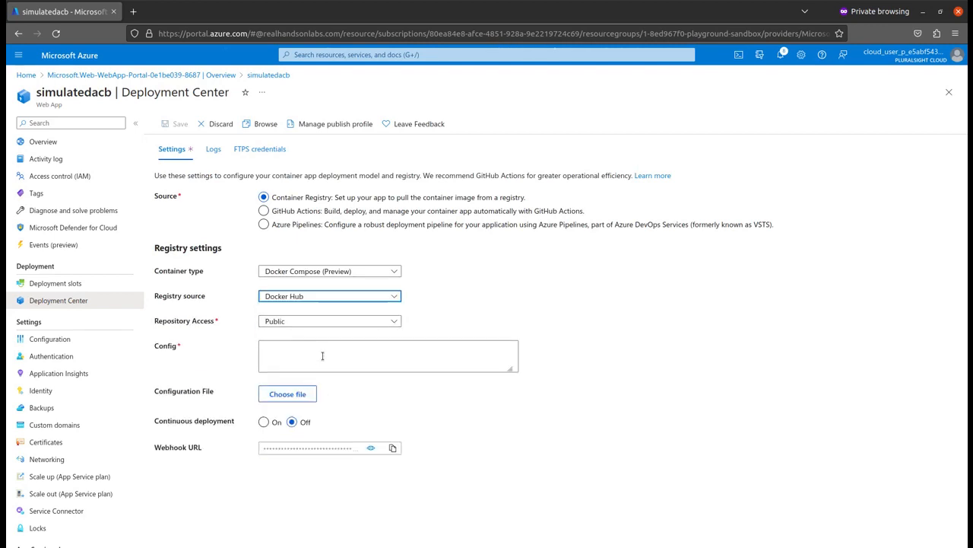
# Enter the compose YAML for azure-vote-back and azure-vote-front and turn continuous deployment on.
pyautogui.write("version: '3'")
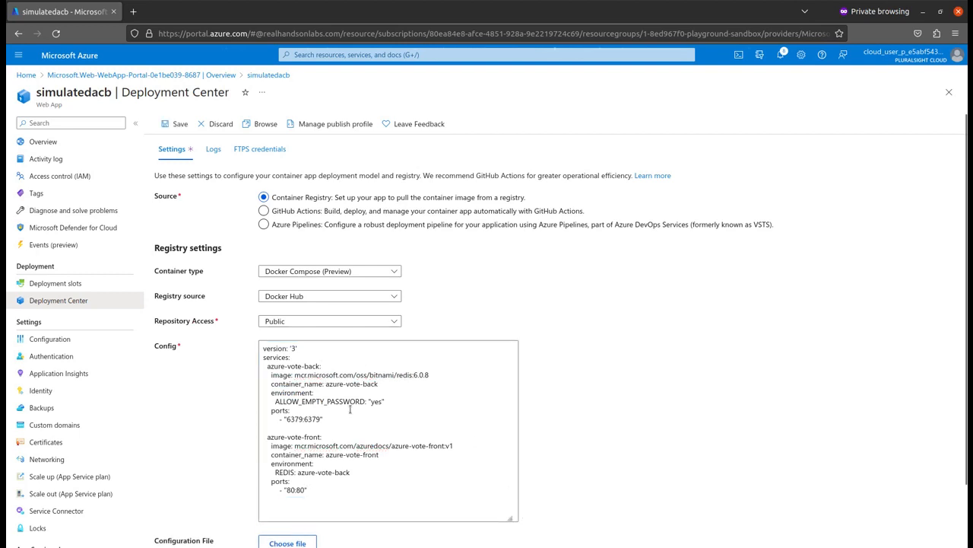
pyautogui.click(324, 418)
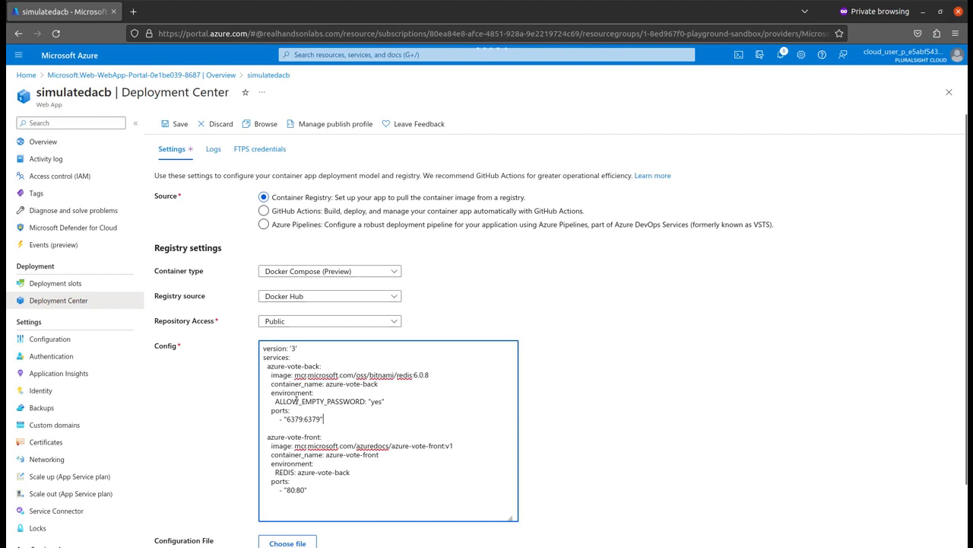
pyautogui.moveTo(265, 356); pyautogui.dragTo(322, 418)
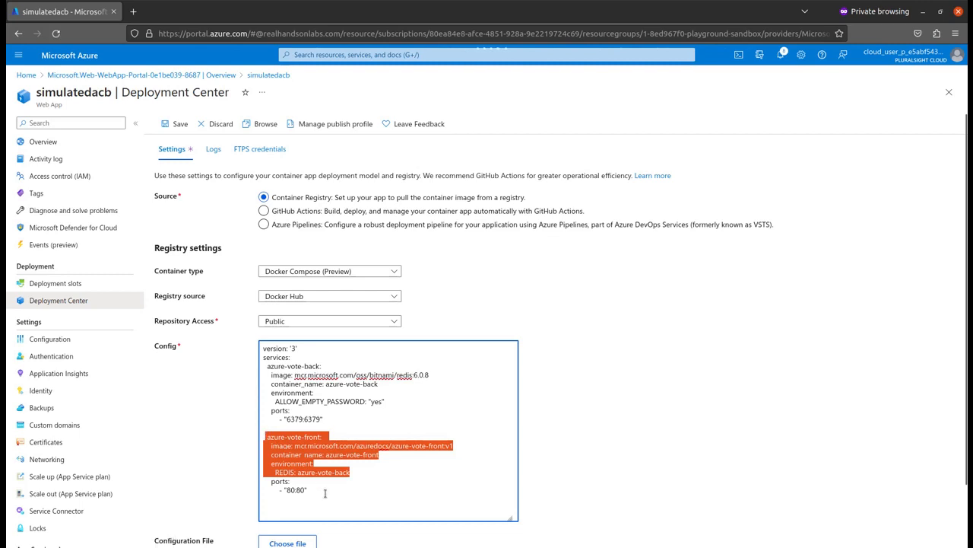
pyautogui.click(319, 487)
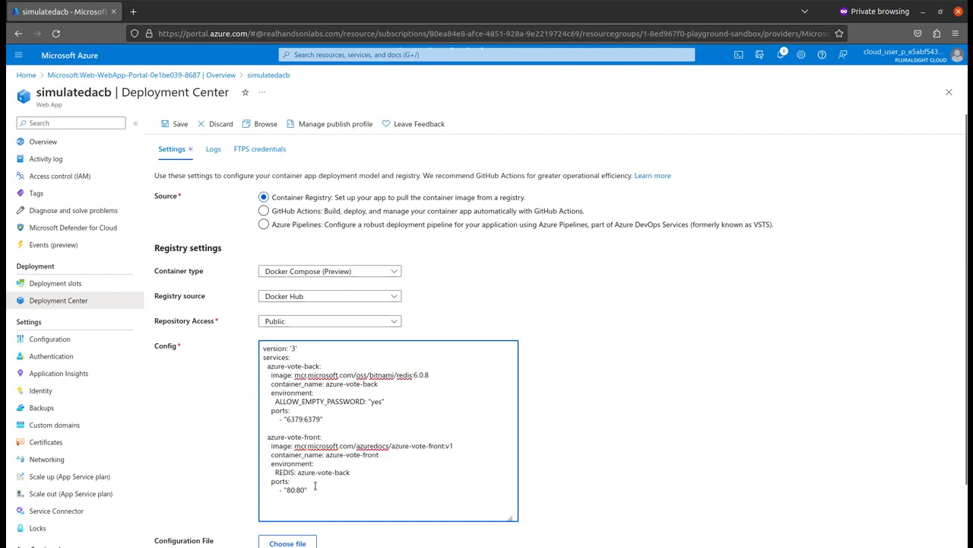
pyautogui.scroll(-3)
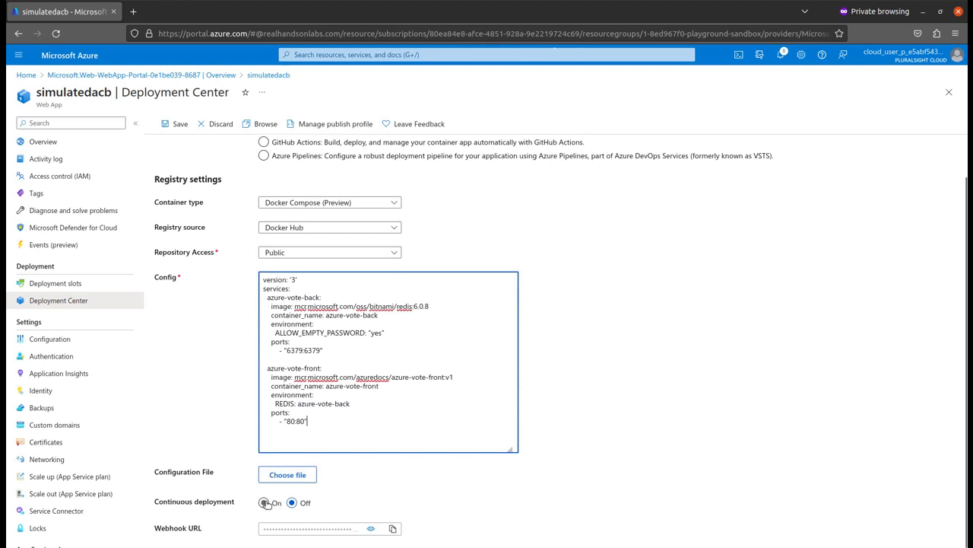
pyautogui.click(265, 502)
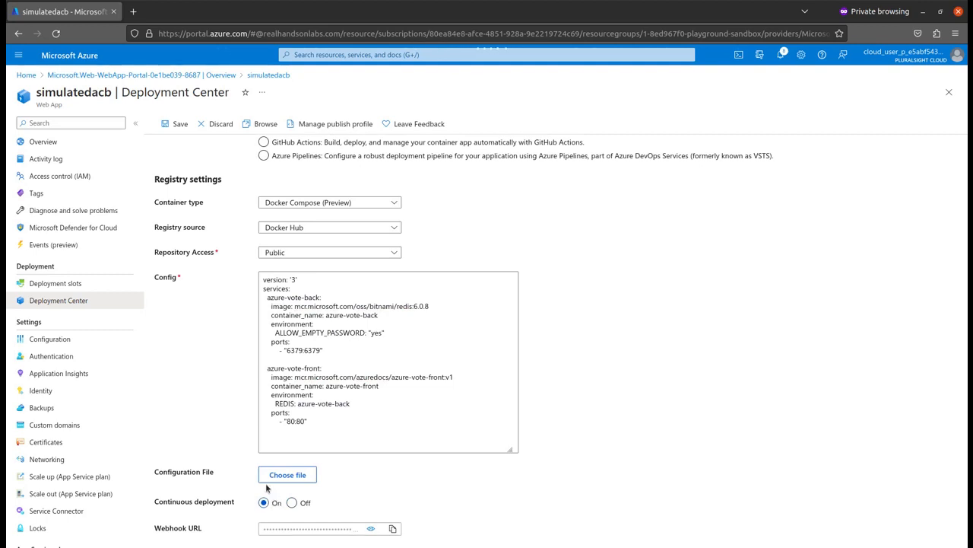
# Save the container configuration and copy the default domain from Overview.
pyautogui.click(179, 123)
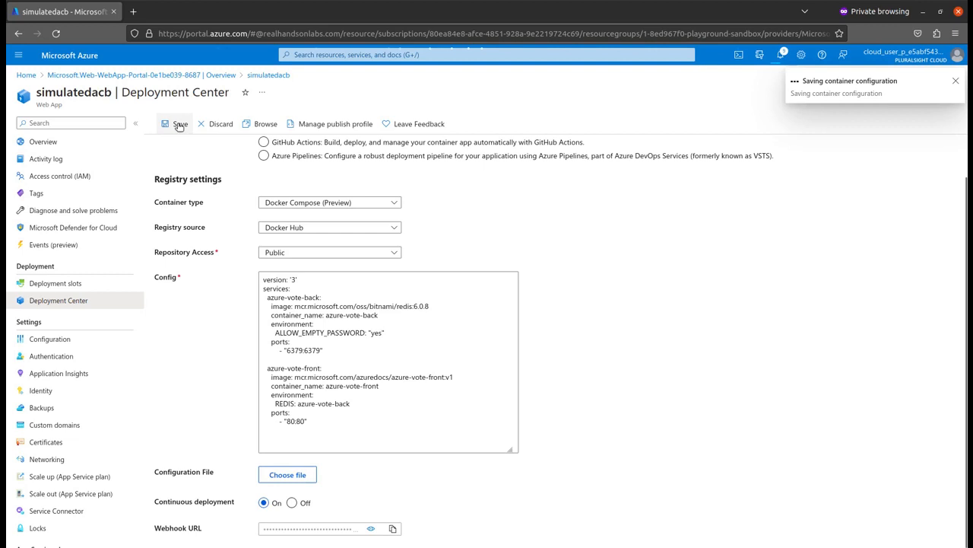
pyautogui.click(179, 123)
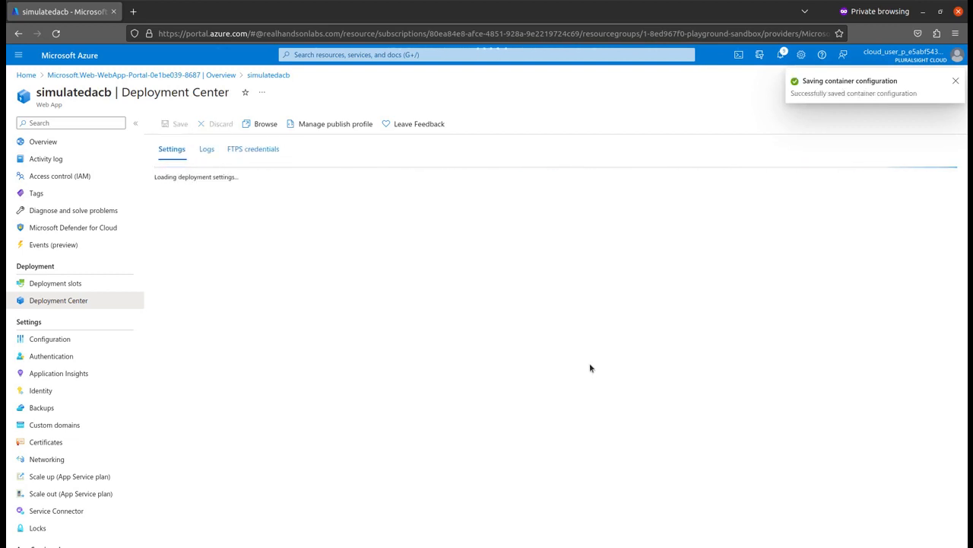
pyautogui.click(43, 142)
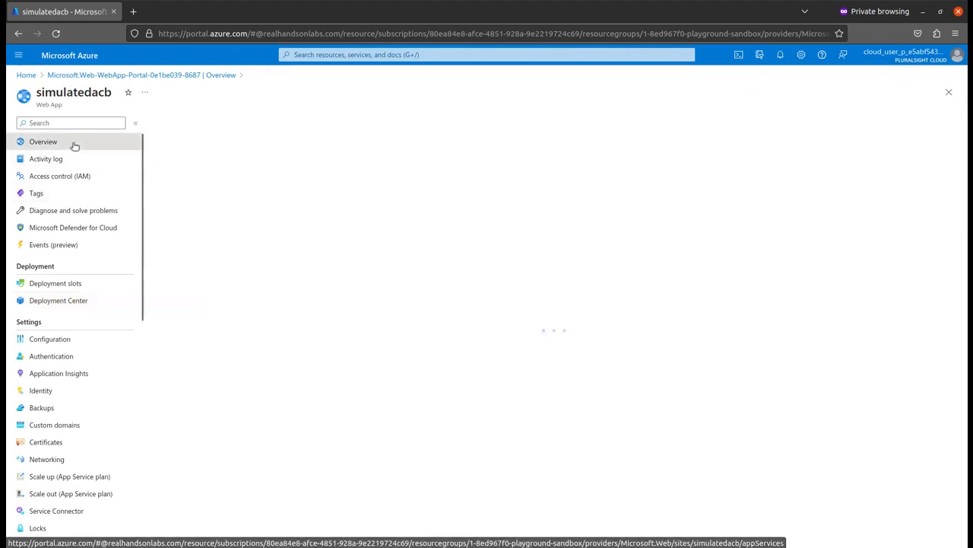
pyautogui.click(42, 141)
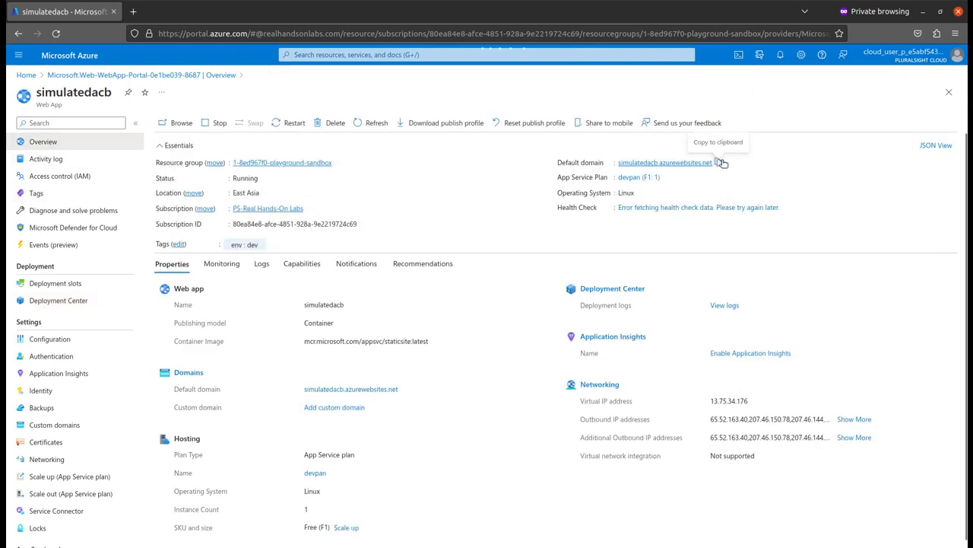
pyautogui.click(249, 12)
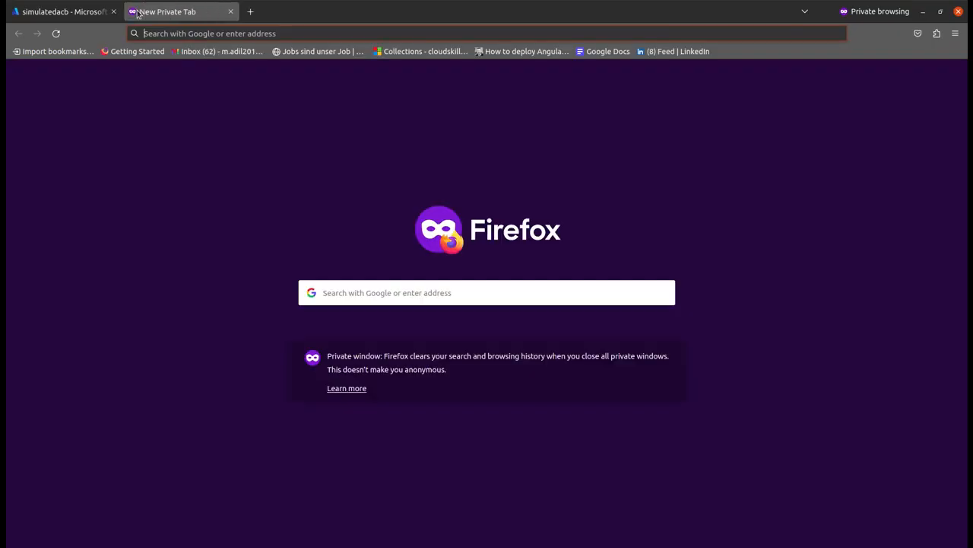
pyautogui.write('https://simulatedacb.azurewebsites.net')
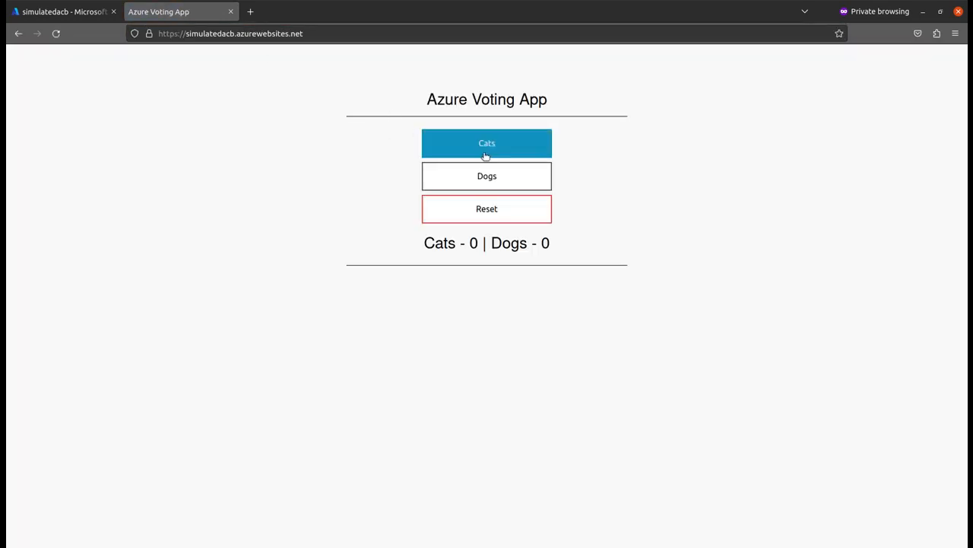
# Cast three votes for Cats, reset the tally to zero, and return to the portal.
pyautogui.click(487, 143)
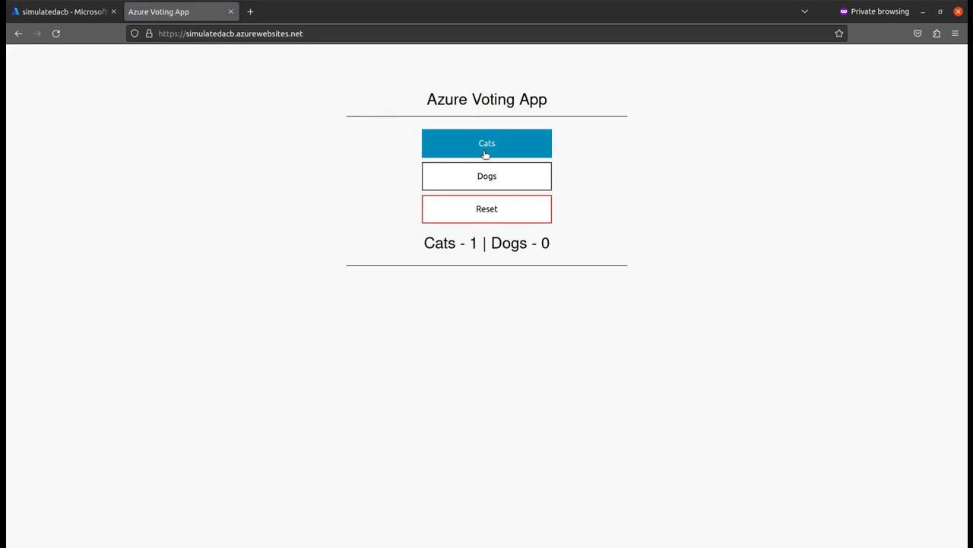
pyautogui.click(486, 143)
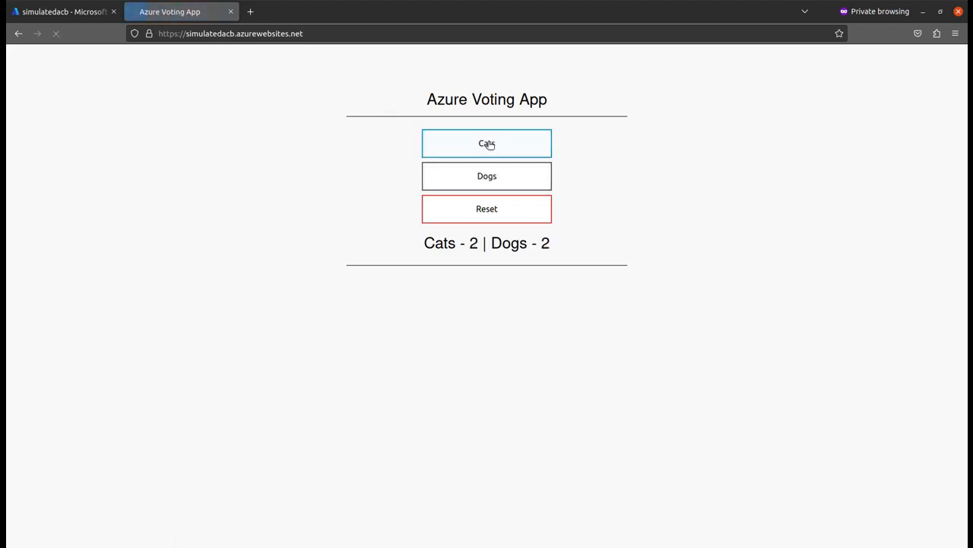
pyautogui.click(487, 143)
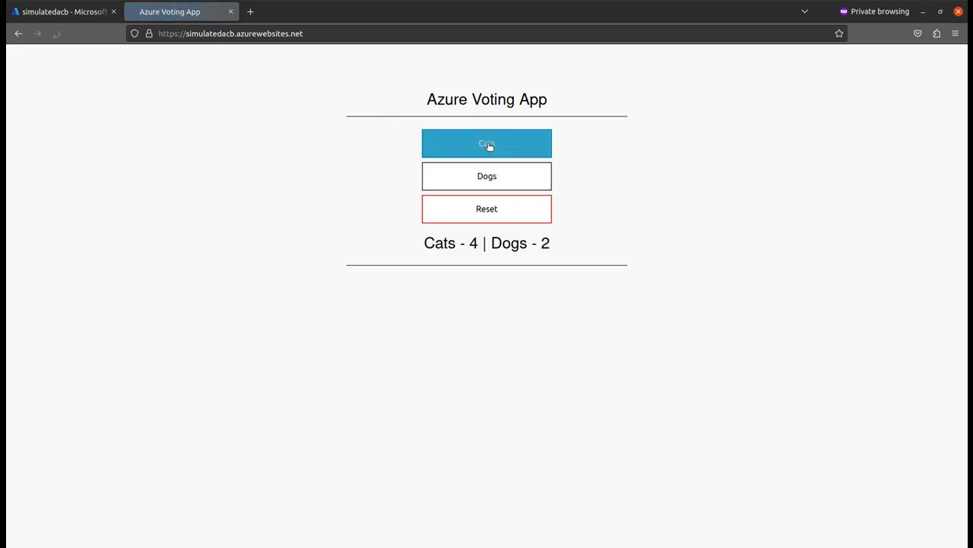
pyautogui.click(487, 209)
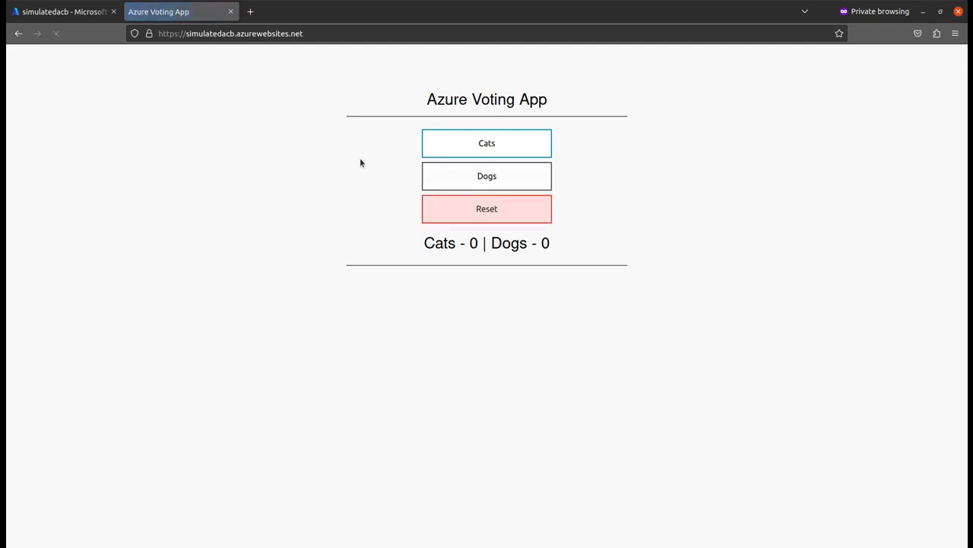
pyautogui.click(61, 12)
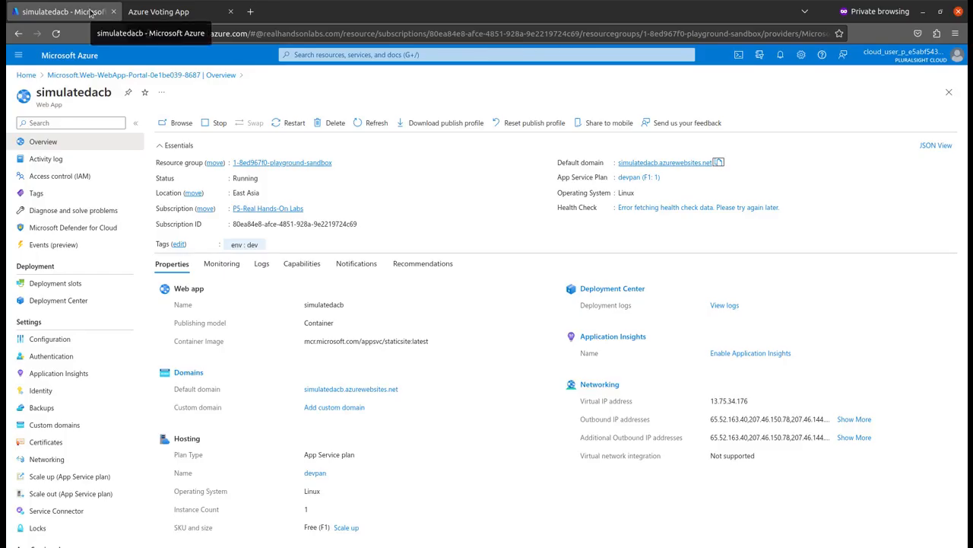